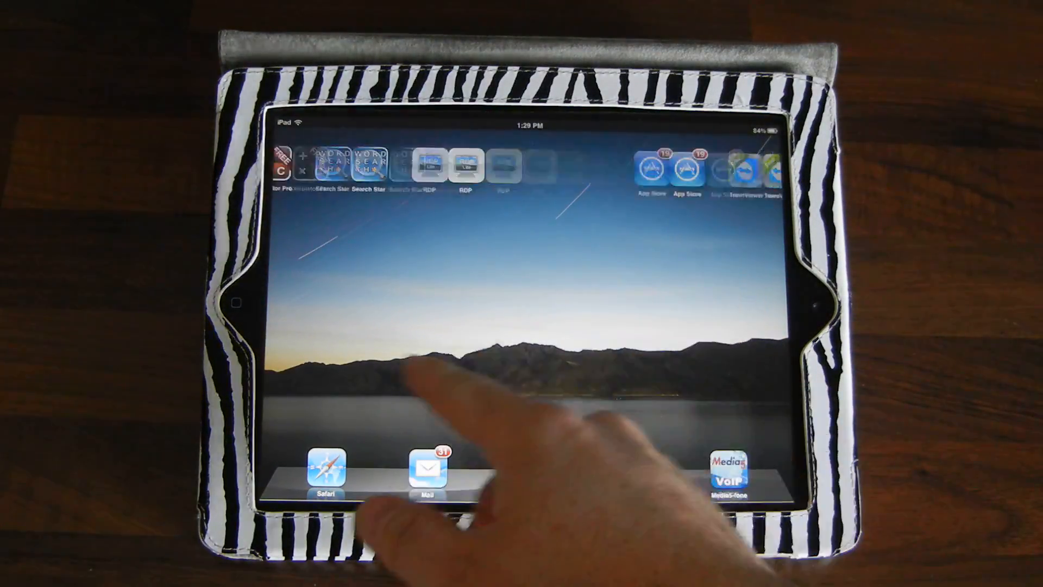
Step: Swipe to the home screen page holding the TeamViewer HD icon
{"action": "scroll", "scroll_direction": "left", "scroll_amount": 3}
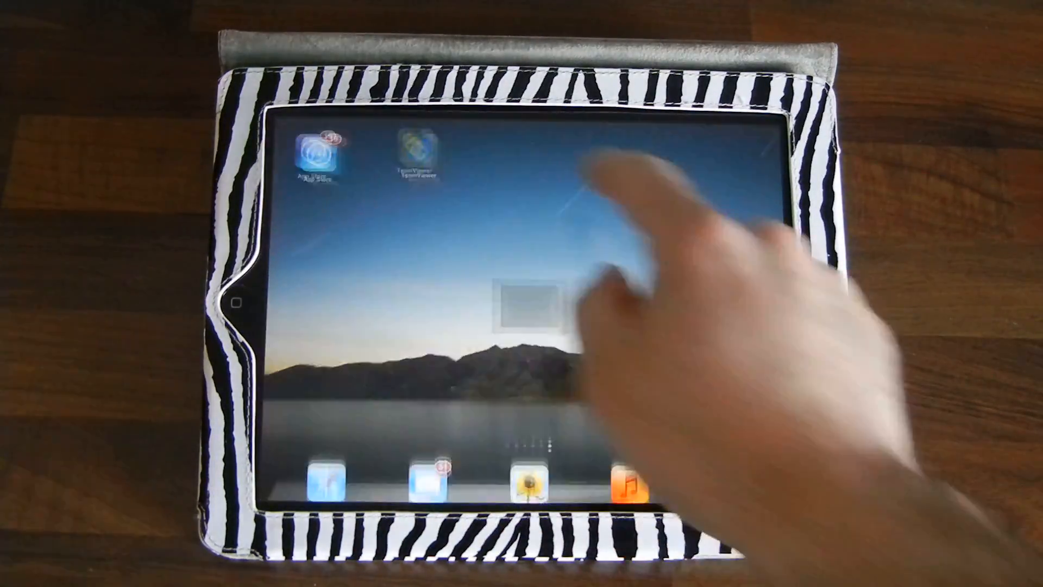
{"action": "left_click", "coordinate": [416, 153]}
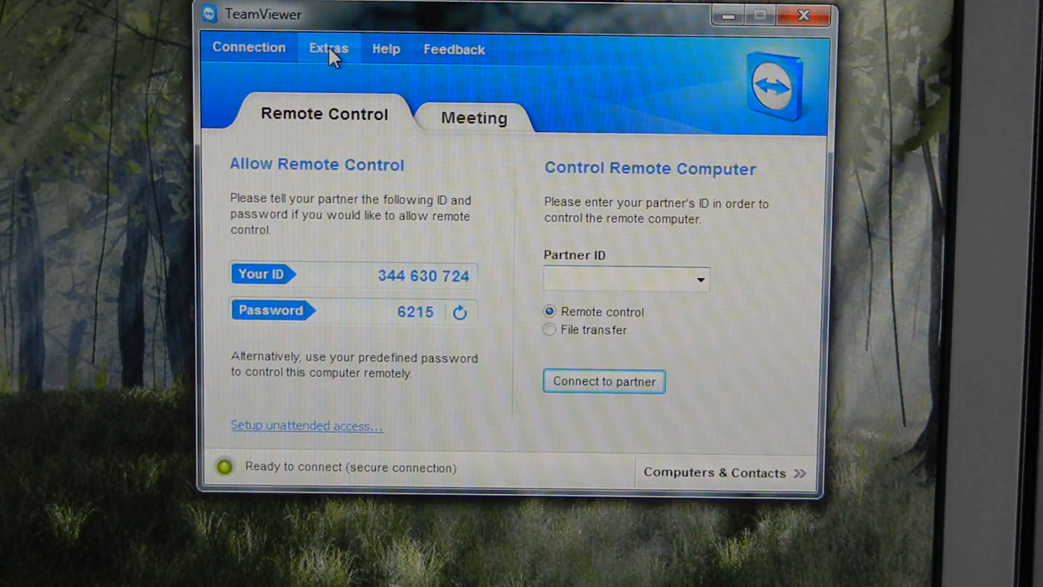
Step: Bring up TeamViewer's Options window from the Extras menu
{"action": "left_click", "coordinate": [327, 48]}
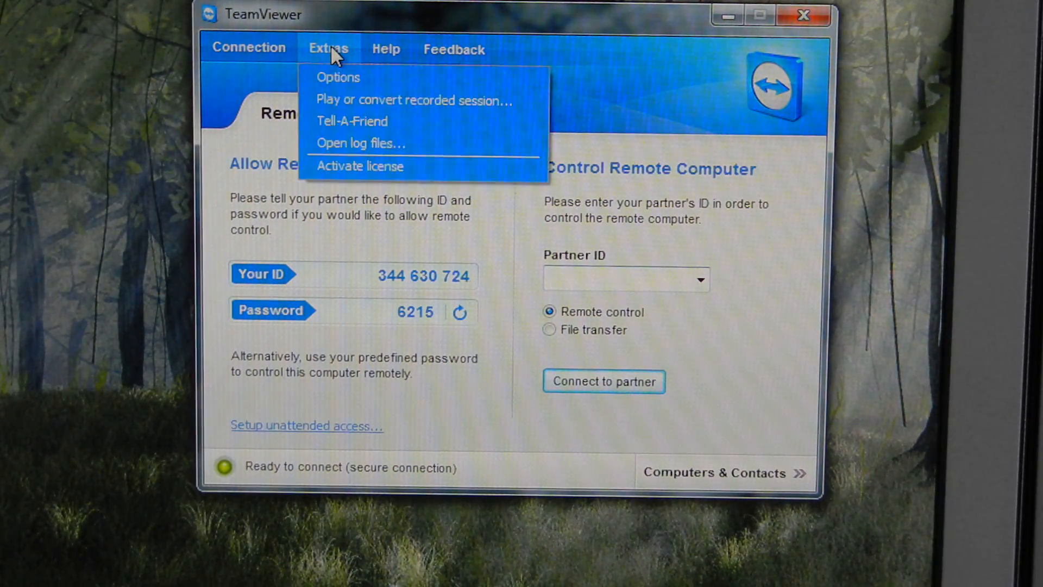
{"action": "left_click", "coordinate": [328, 48]}
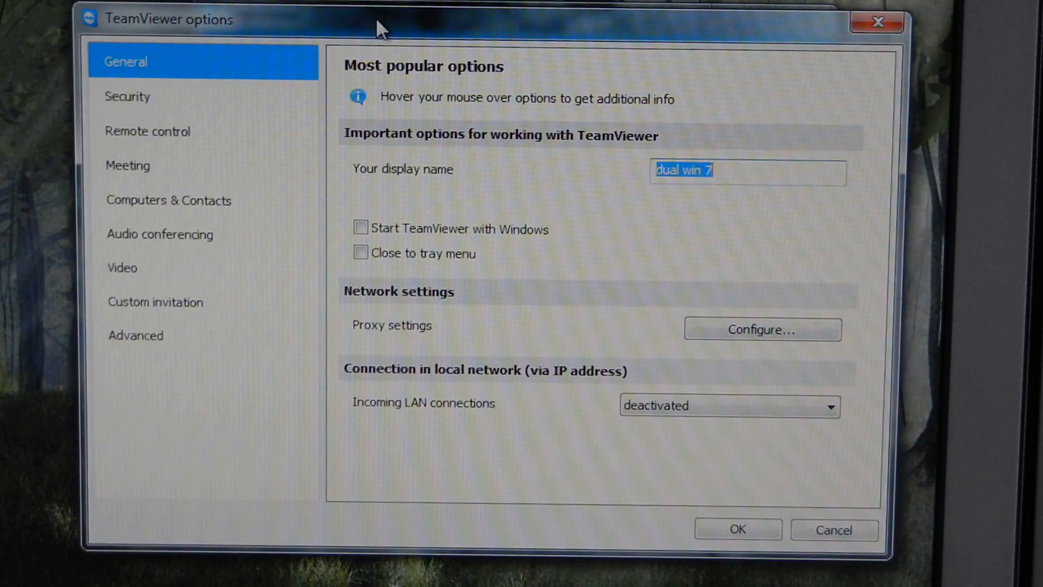
Step: Set a new predefined unattended-access password on the Security page and confirm with OK
{"action": "left_click", "coordinate": [128, 96]}
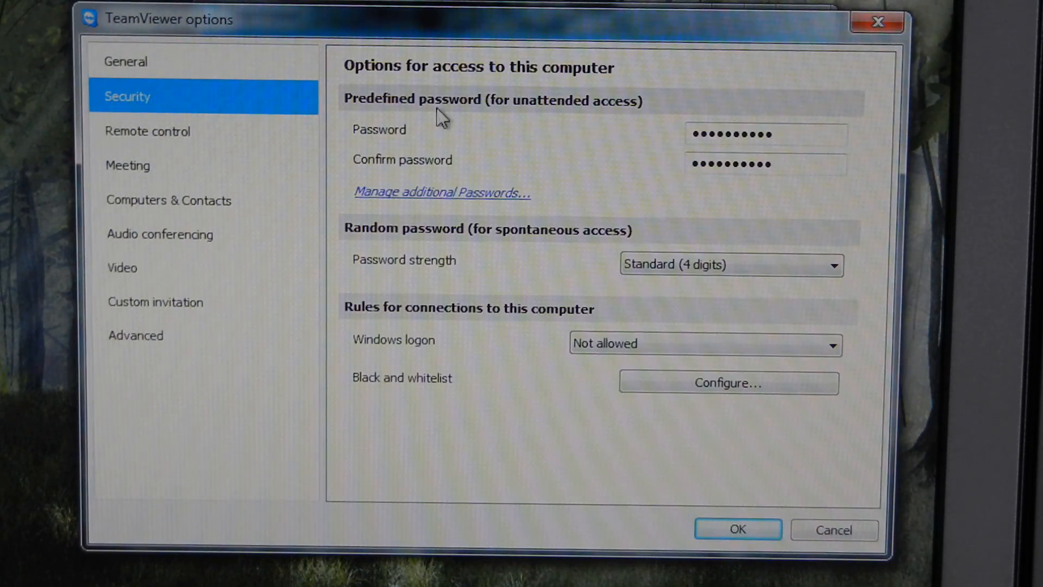
{"action": "mouse_move", "coordinate": [351, 123]}
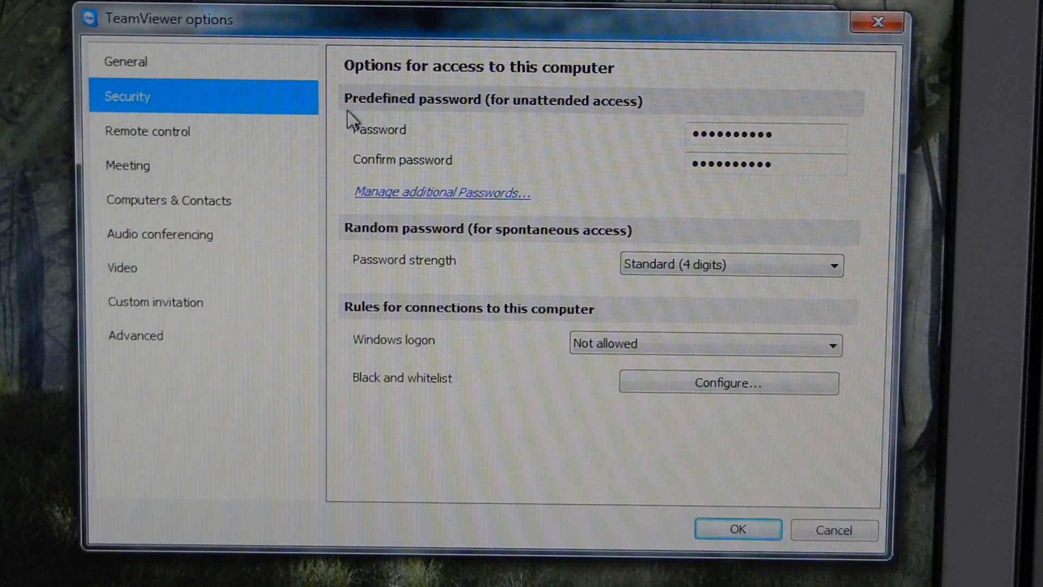
{"action": "mouse_move", "coordinate": [504, 114]}
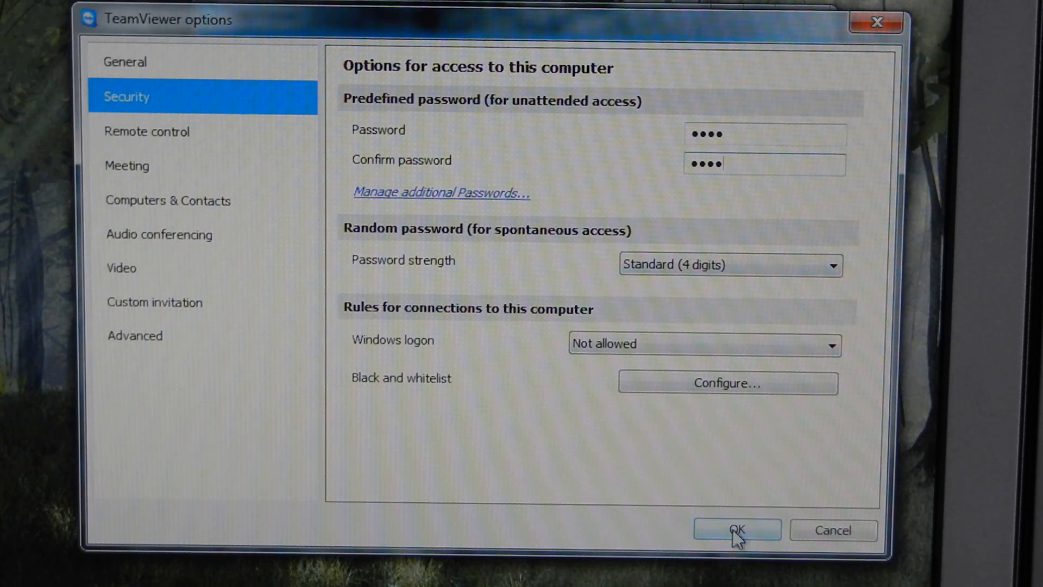
{"action": "left_click", "coordinate": [735, 529]}
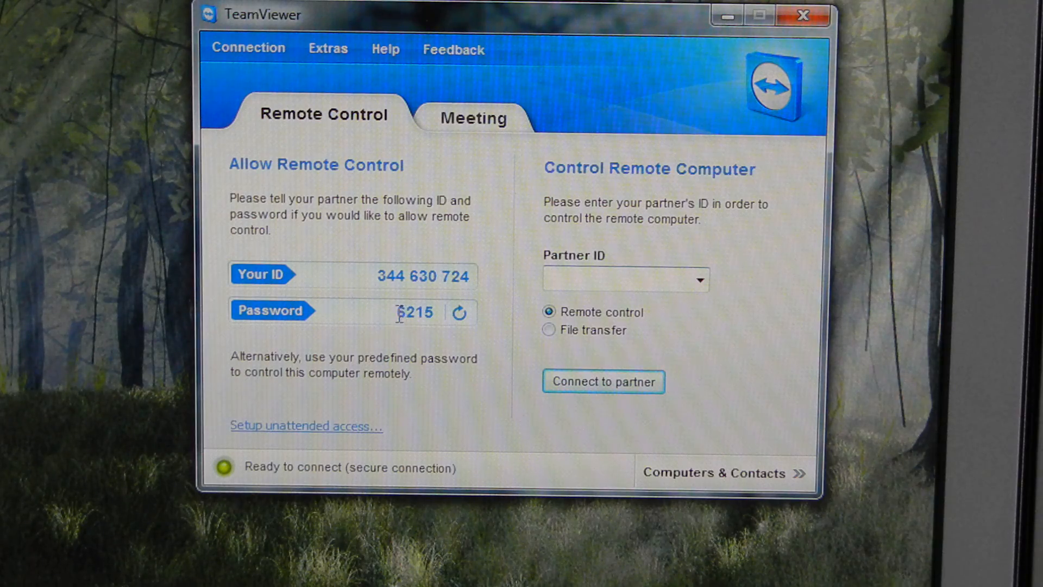
Step: Regenerate the random session password twice, ending on 2467
{"action": "left_click", "coordinate": [459, 313]}
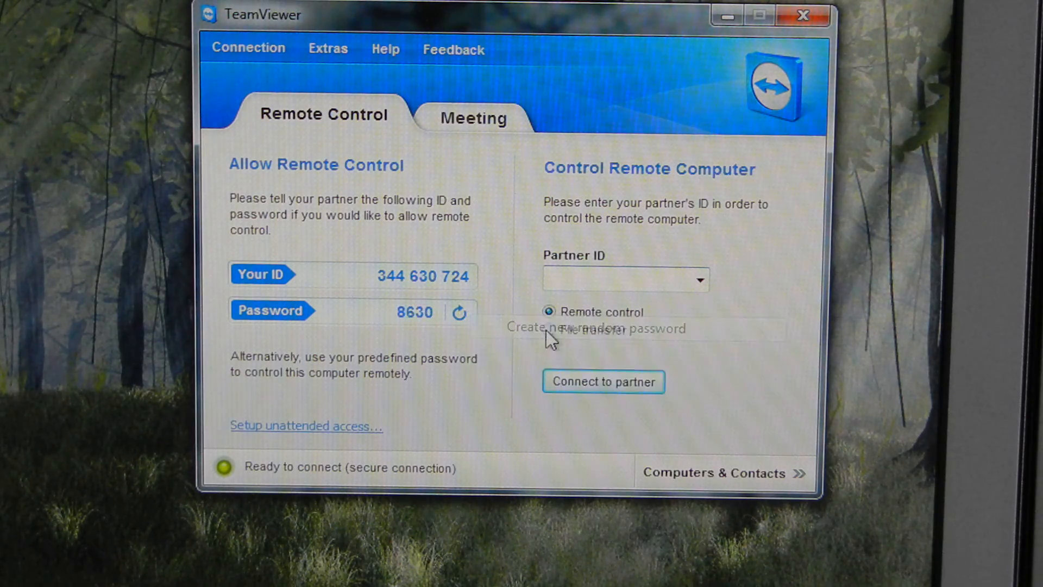
{"action": "left_click", "coordinate": [459, 312]}
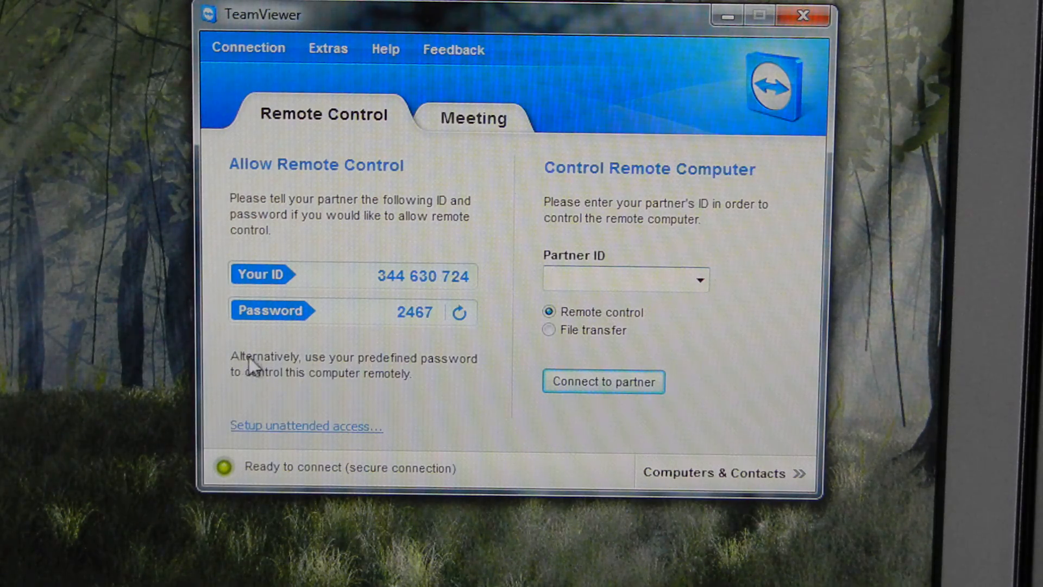
{"action": "left_click", "coordinate": [623, 280]}
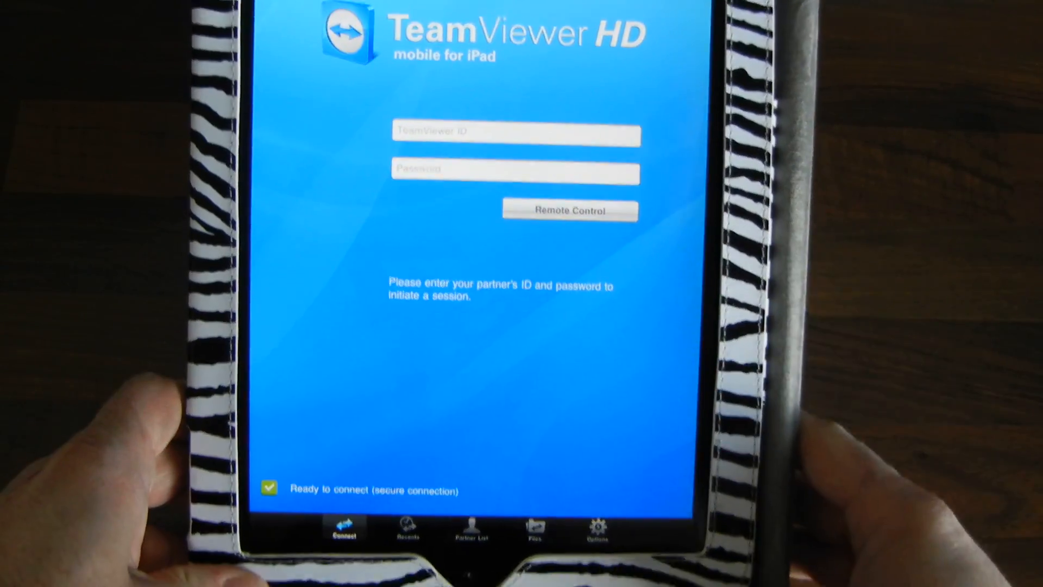
{"action": "left_click", "coordinate": [405, 526]}
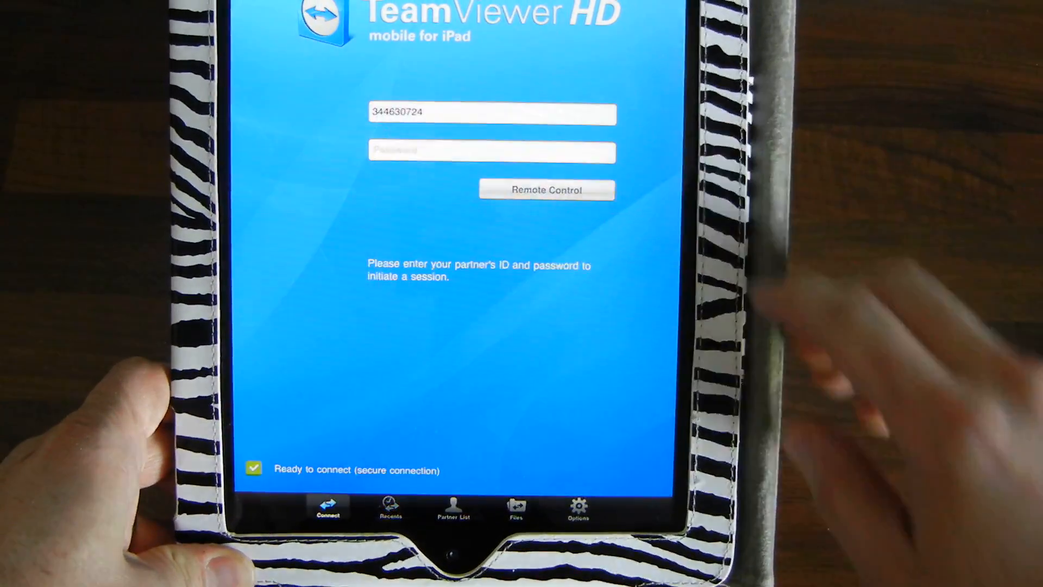
{"action": "left_click", "coordinate": [489, 151]}
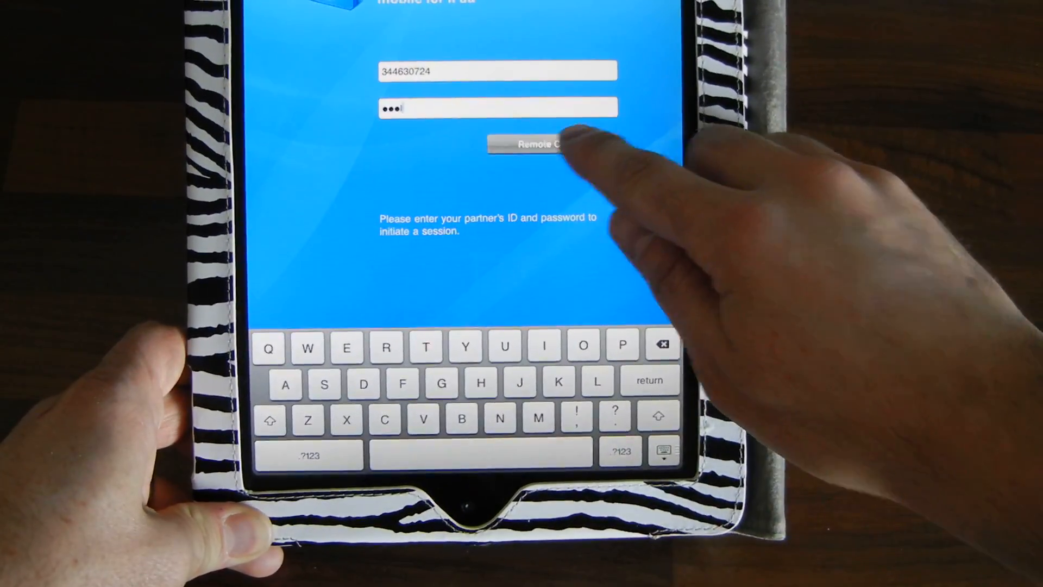
{"action": "left_click", "coordinate": [539, 145]}
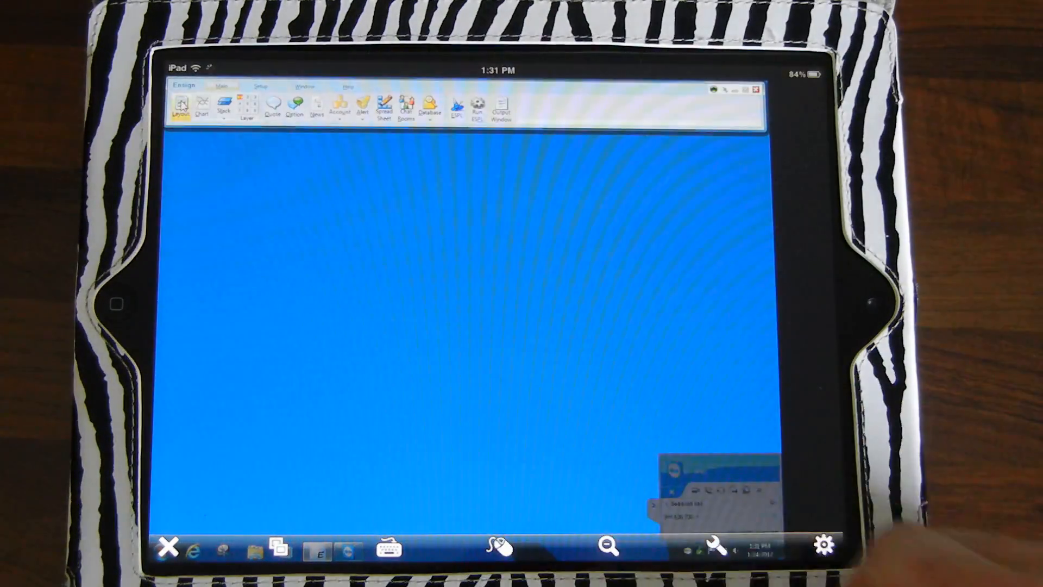
Step: Show Ensign's Layouts window and pick one of the saved layouts, example or Scoreboard
{"action": "left_click", "coordinate": [182, 106]}
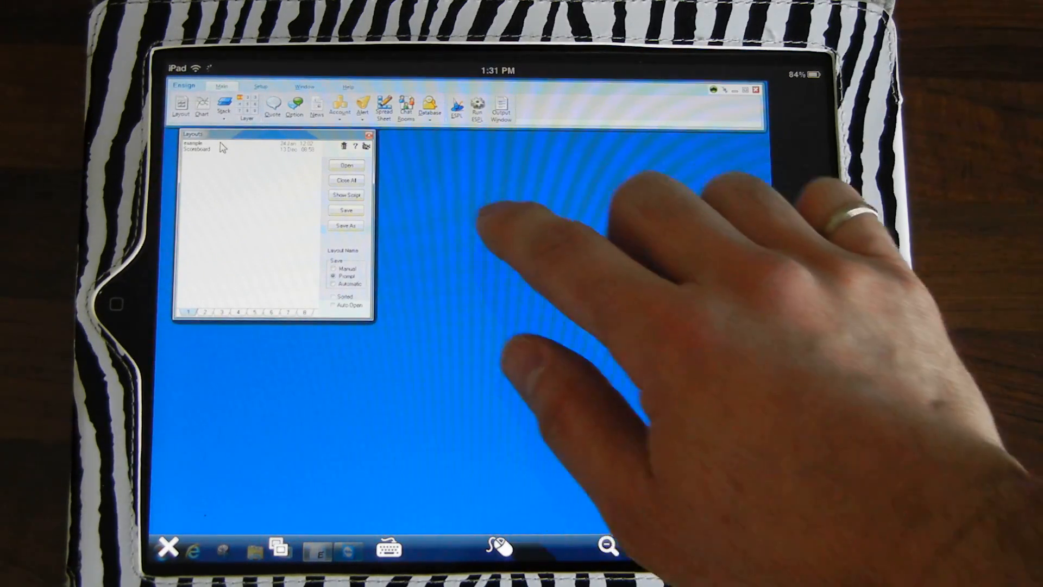
{"action": "left_click", "coordinate": [212, 144]}
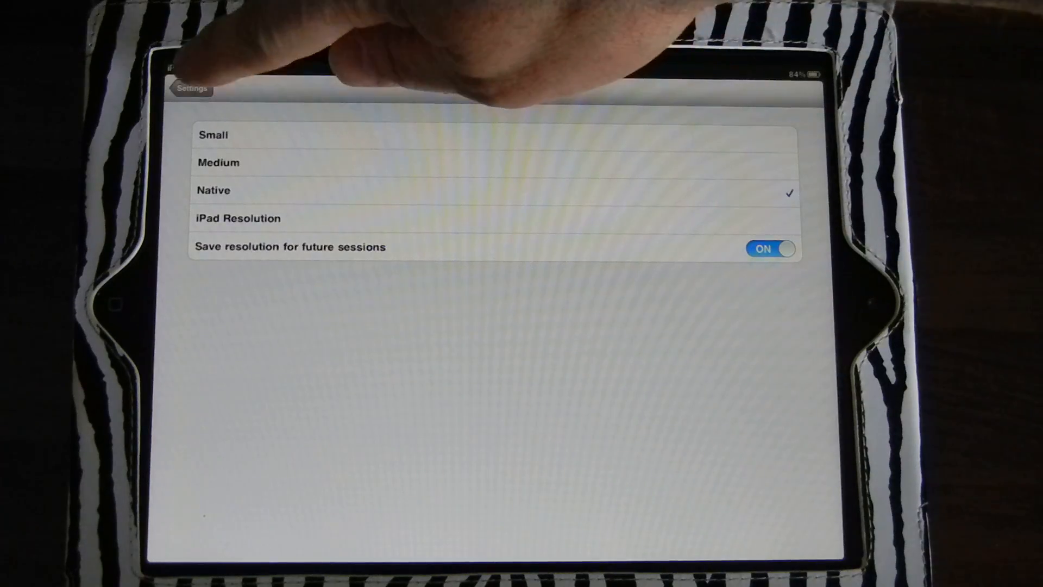
Step: Leave Screen resolution, review the Quality setting (automatic), and go back to the settings list
{"action": "left_click", "coordinate": [191, 88]}
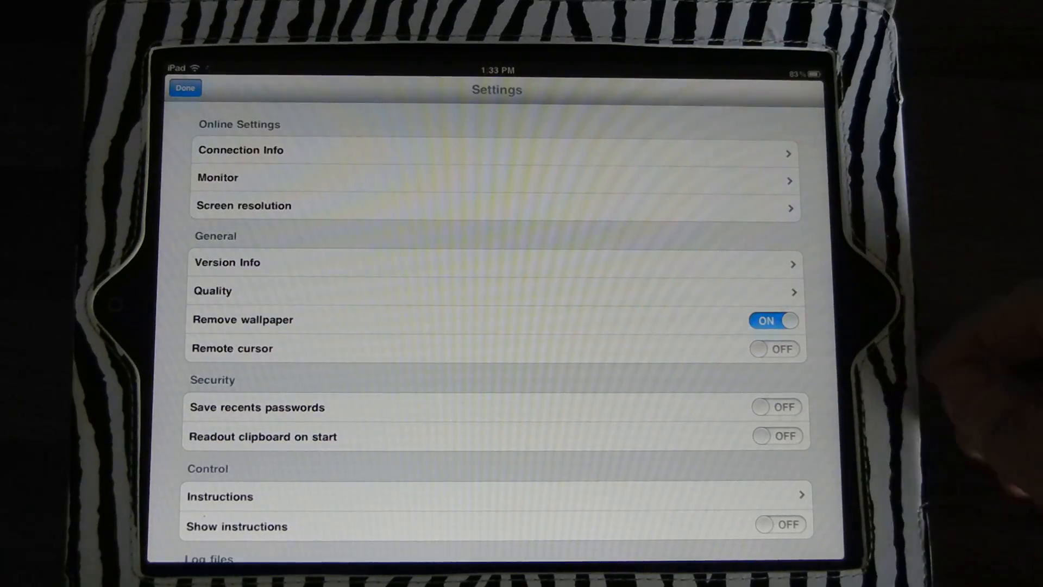
{"action": "left_click", "coordinate": [495, 291]}
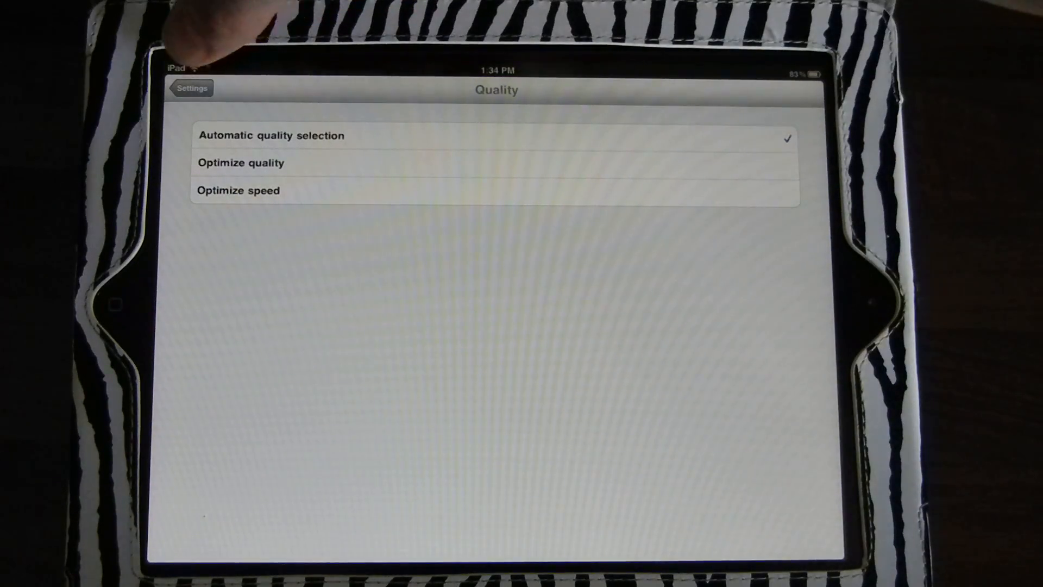
{"action": "left_click", "coordinate": [191, 88]}
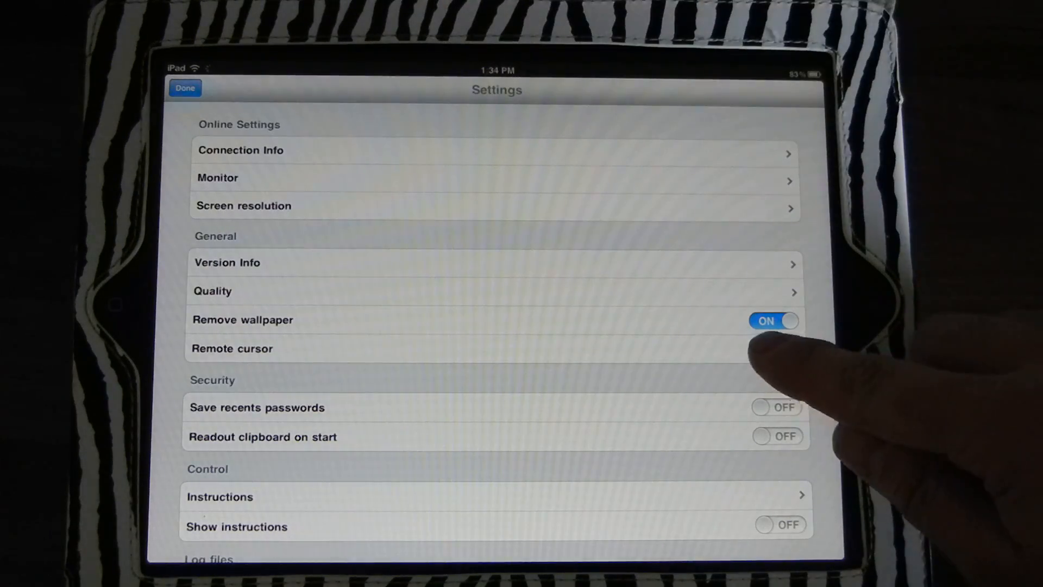
{"action": "left_click", "coordinate": [772, 349]}
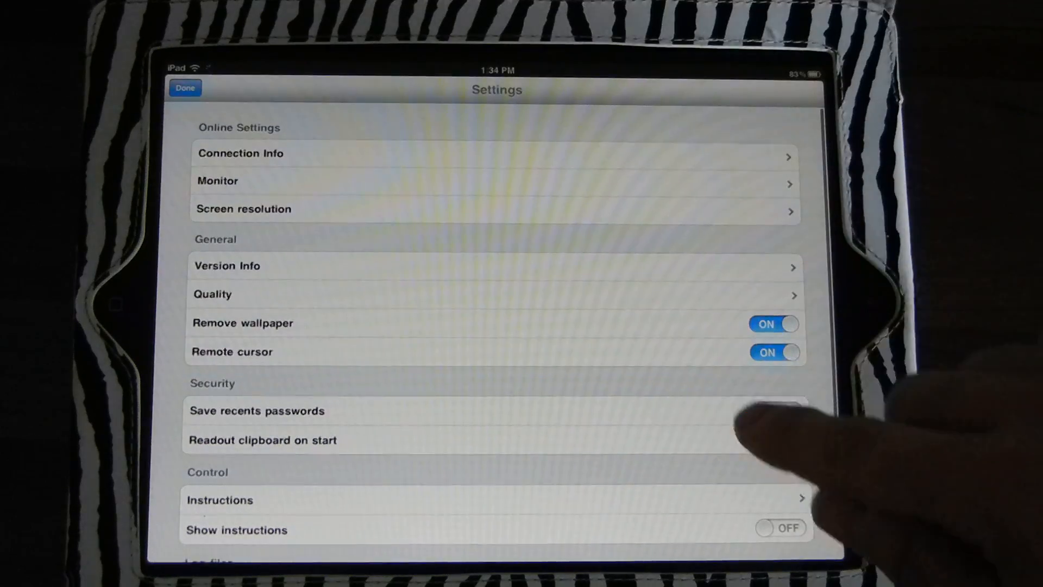
{"action": "left_click", "coordinate": [775, 352]}
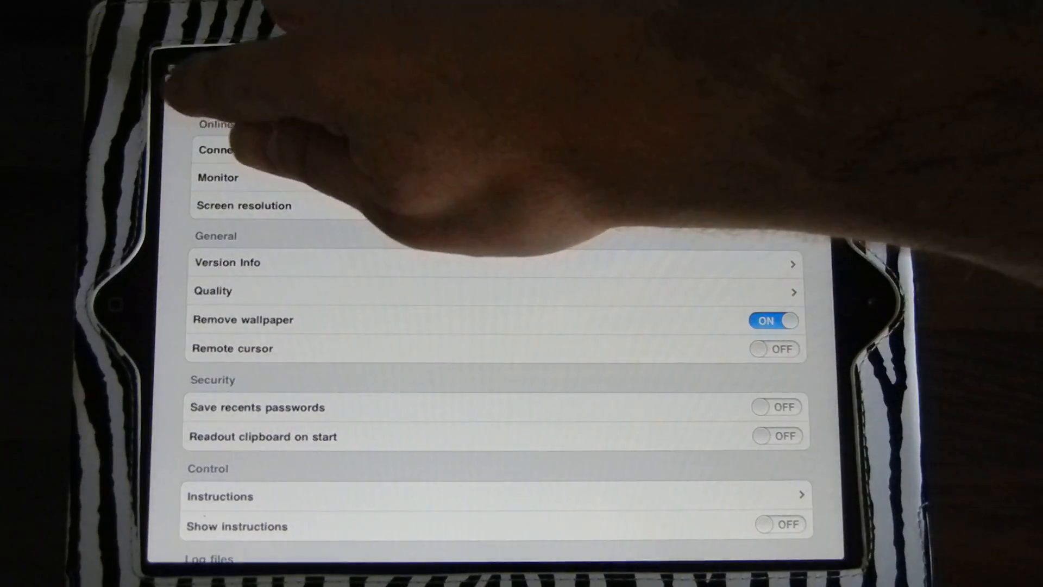